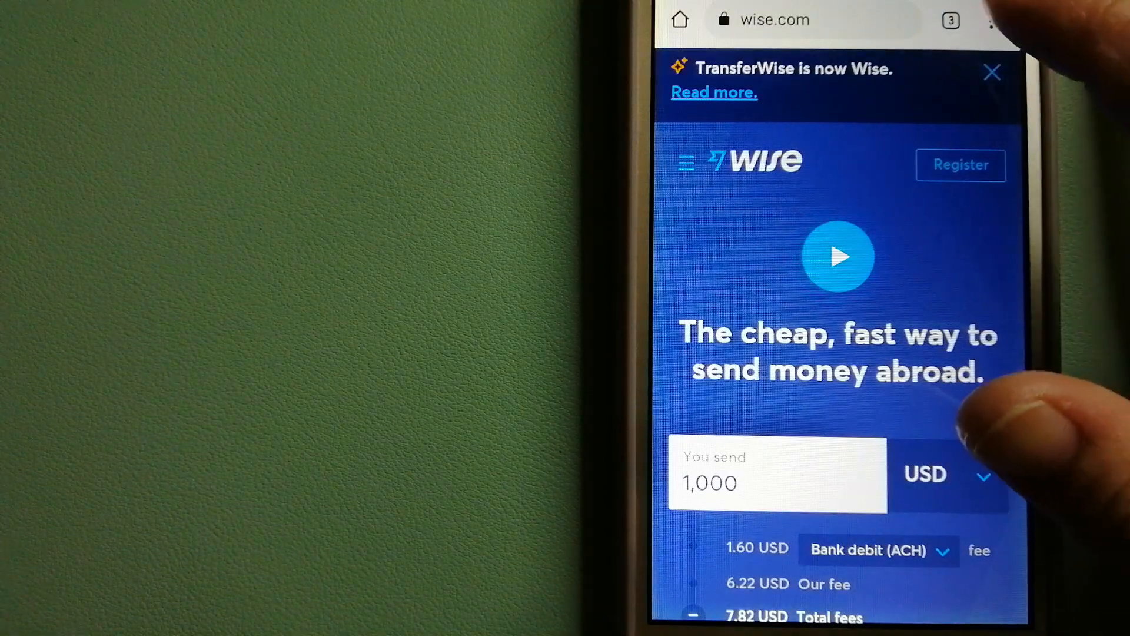
- Switch to the CurrencyFair homepage, review it, then move on to the Xe money transfer page
{"action": "left_click", "coordinate": [950, 20]}
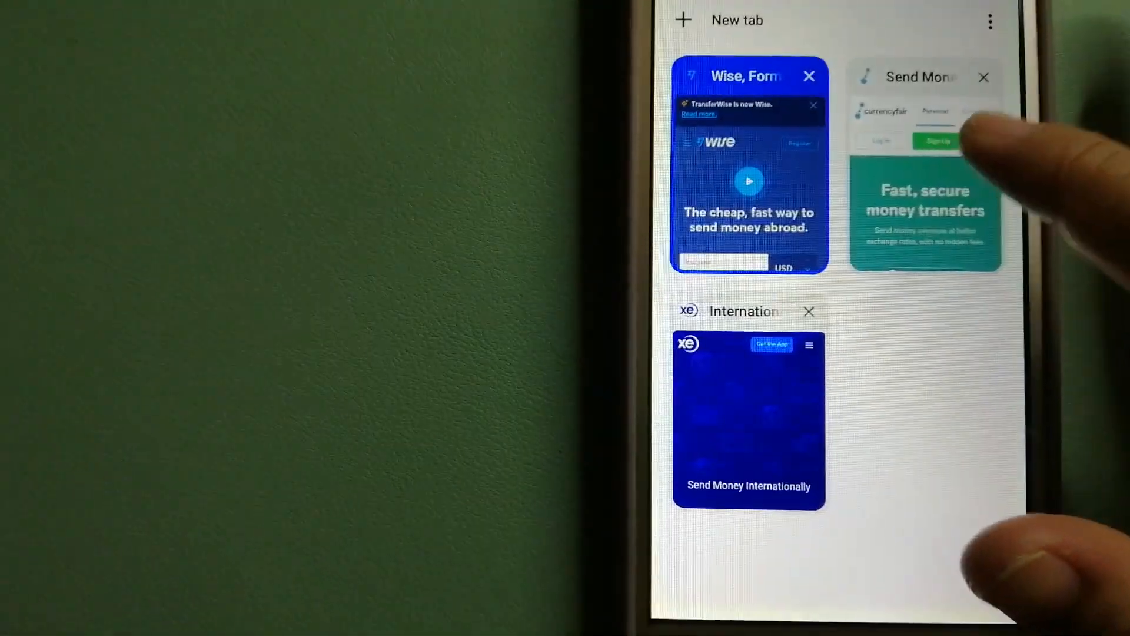
{"action": "left_click", "coordinate": [926, 213]}
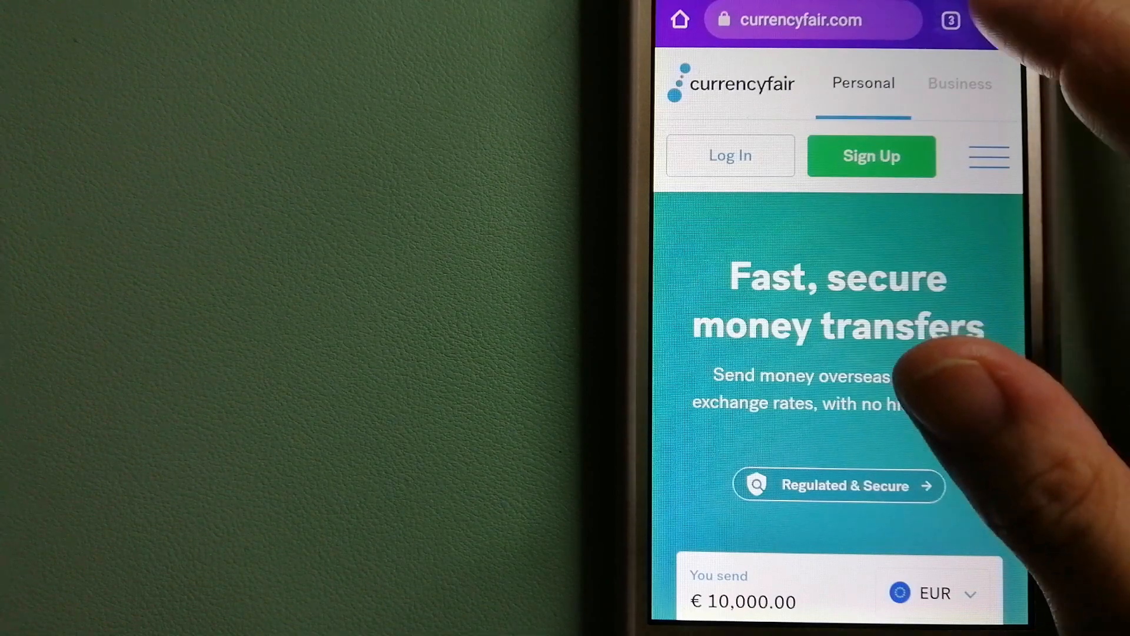
{"action": "left_click", "coordinate": [950, 20]}
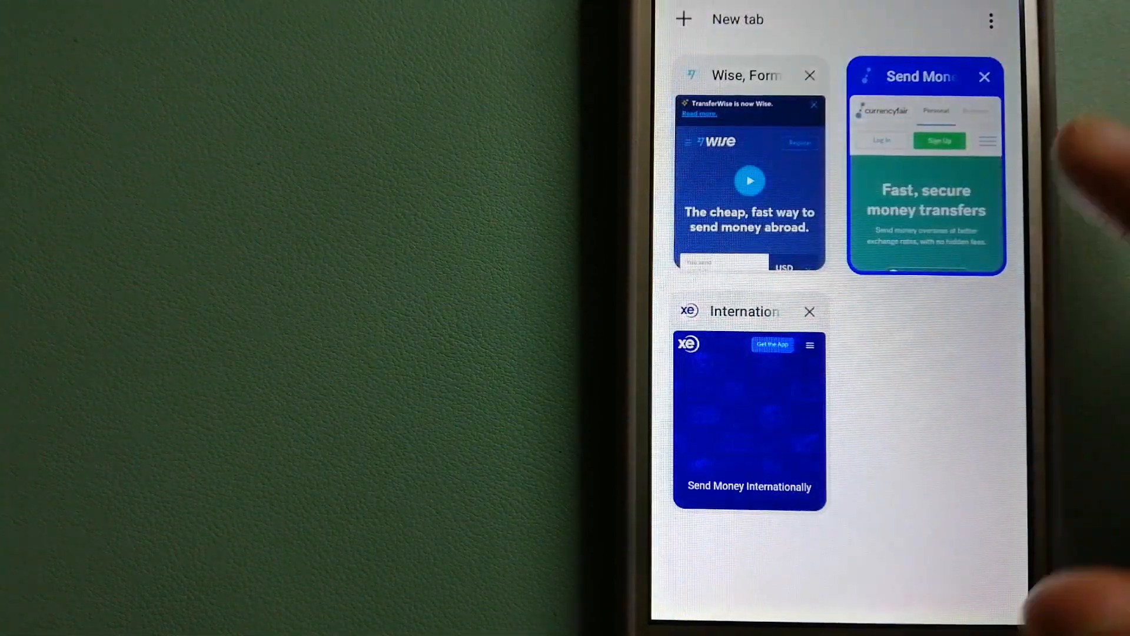
{"action": "left_click", "coordinate": [749, 421]}
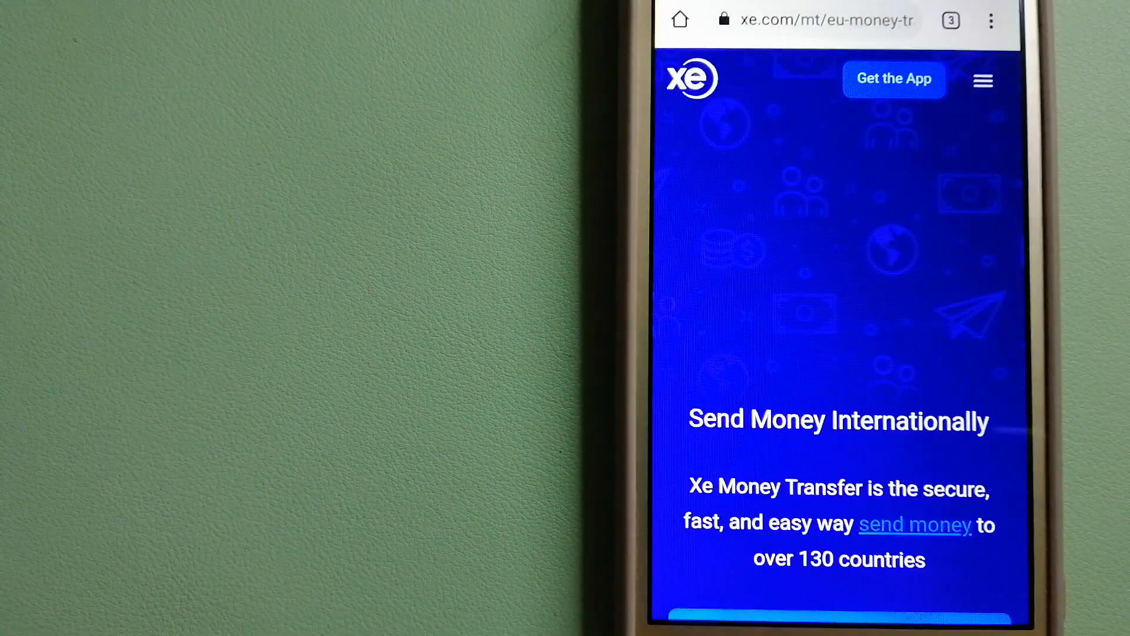